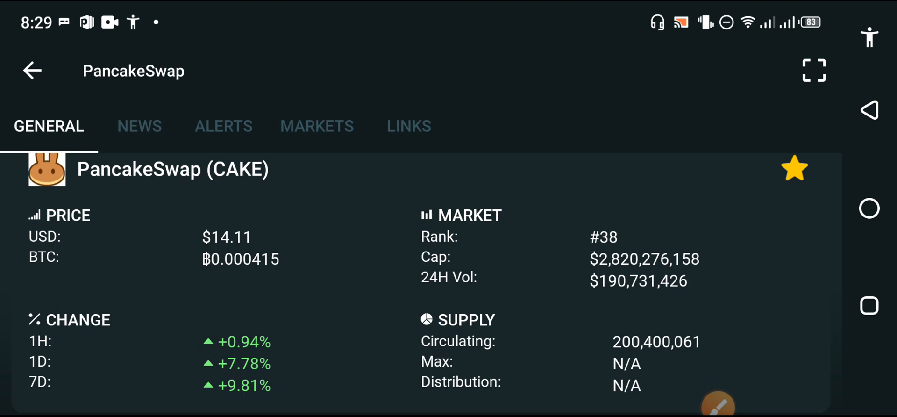
- Open the floating screen-drawing toolbar over the PancakeSwap details
left_click(719, 401)
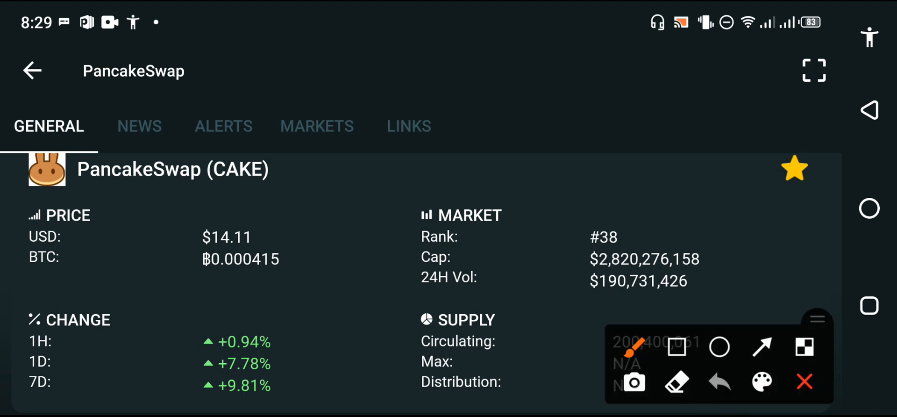
- Box the USD and BTC price values in red with the rectangle tool, then close the overlay
left_click(676, 347)
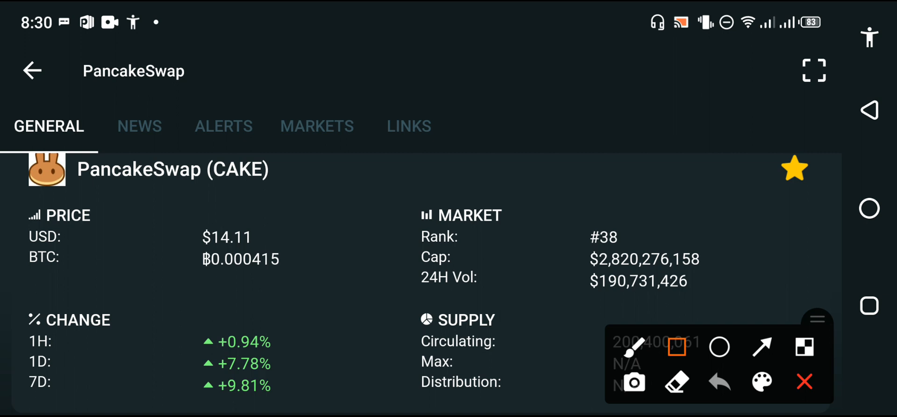
left_click_drag(196, 226, 321, 292)
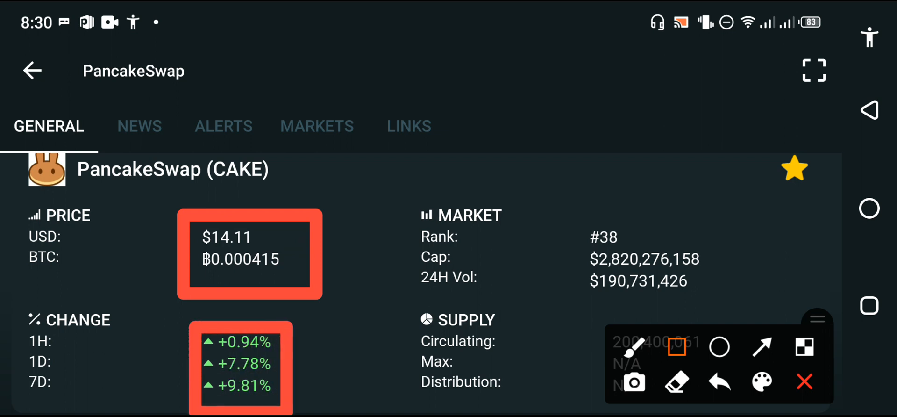
left_click(761, 347)
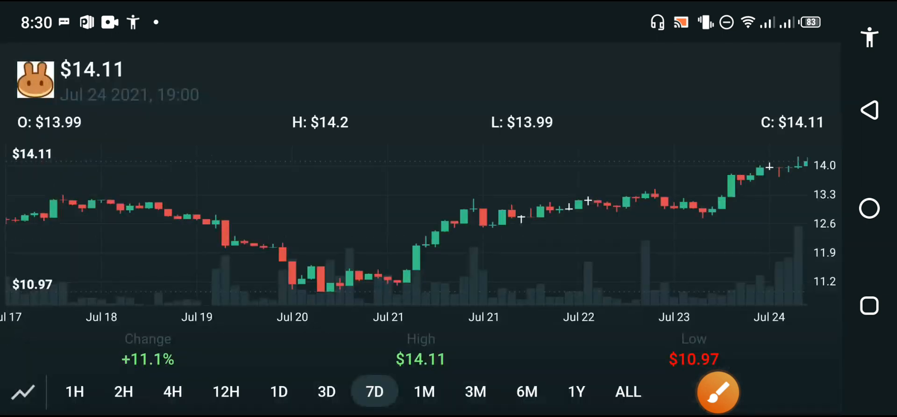
- Draw a red arrow down to the Jul 20 dip on the 7D chart, then clear it
left_click(718, 391)
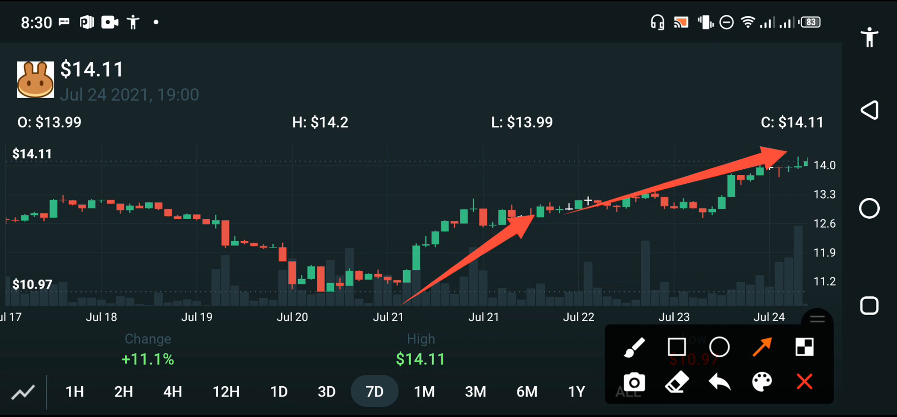
left_click_drag(100, 166, 288, 234)
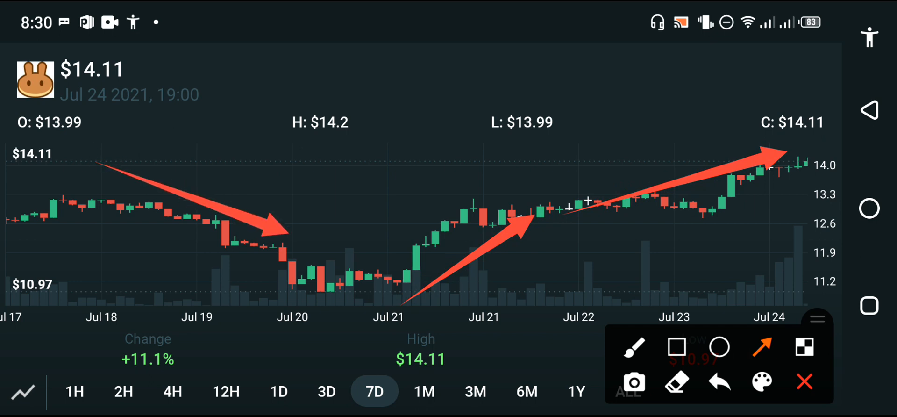
left_click(719, 380)
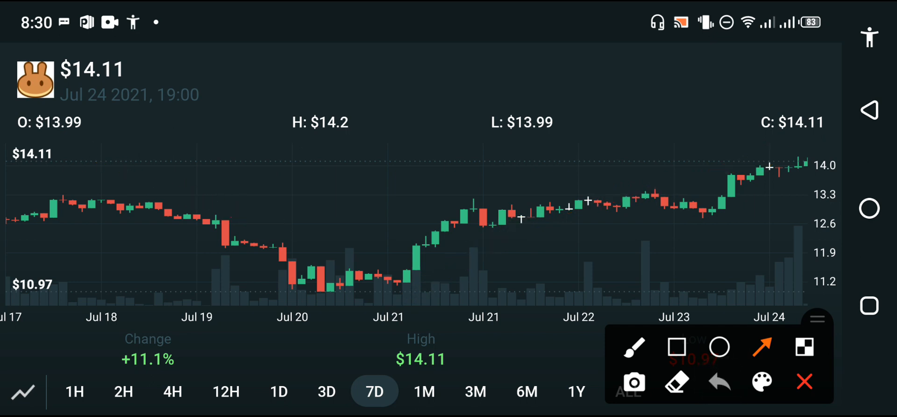